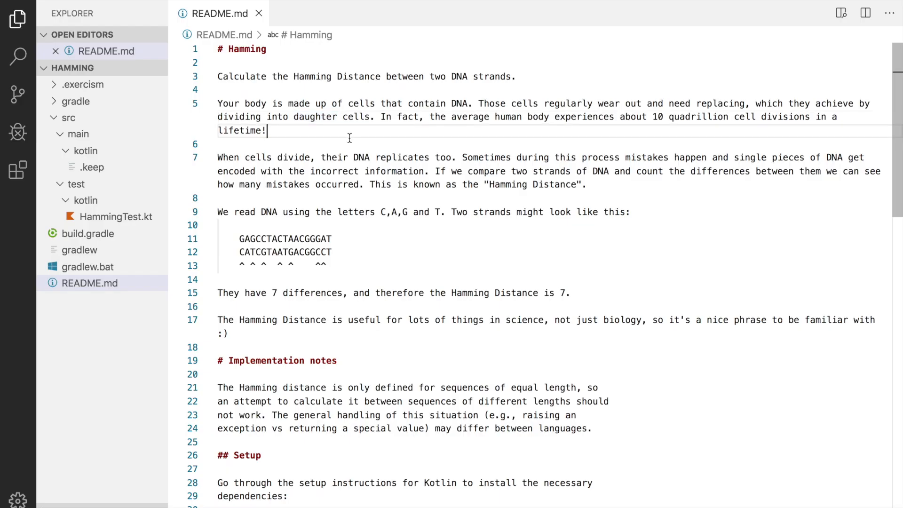
# - Open the hamming exercise project and its README in the editor
pyautogui.doubleClick(247, 48)
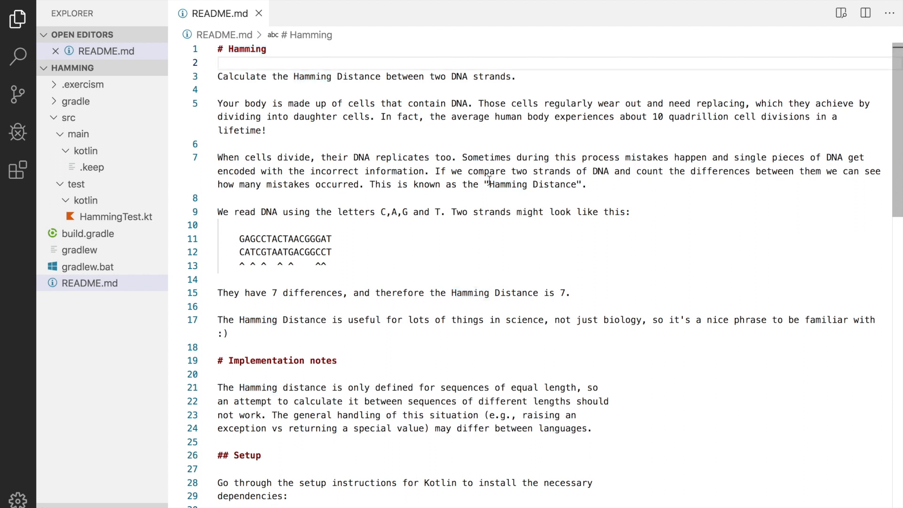
pyautogui.doubleClick(650, 171)
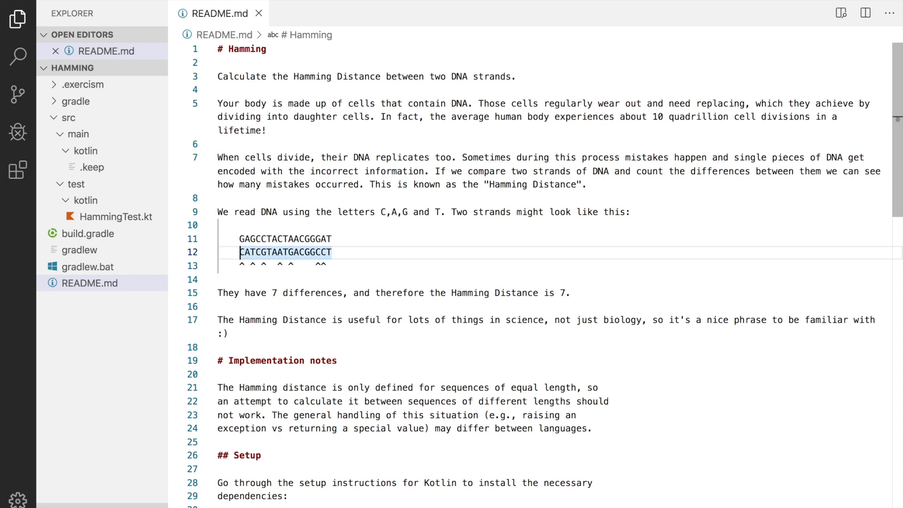
pyautogui.click(246, 252)
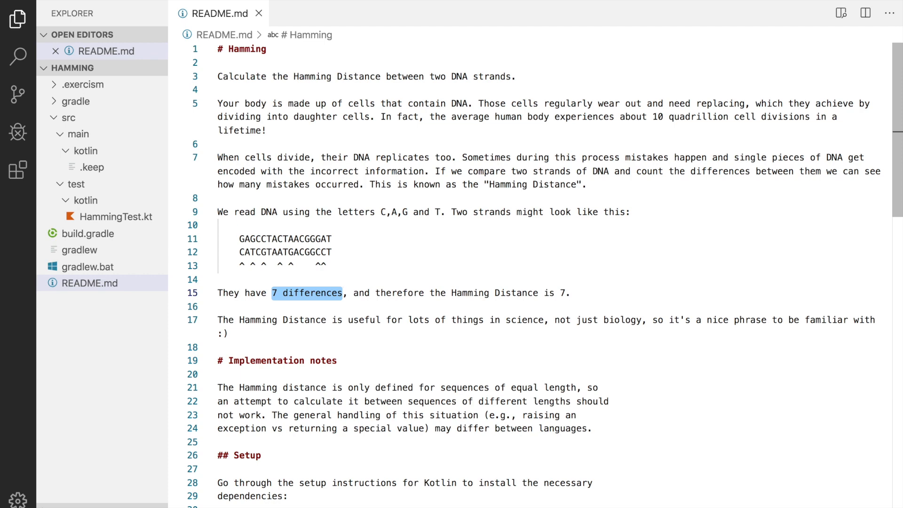
# - Open HammingTest.kt in a split beside the README and scroll through its tests
pyautogui.moveTo(453, 293); pyautogui.dragTo(569, 293)
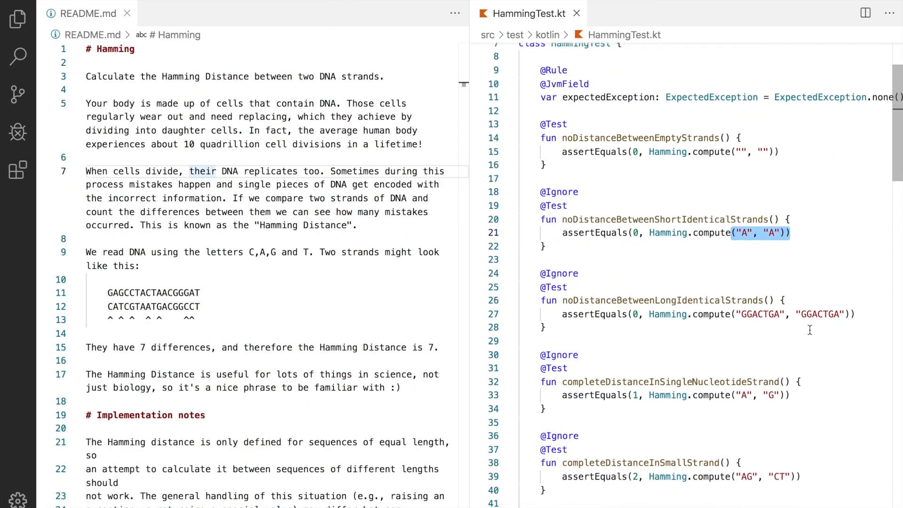
pyautogui.scroll(-3)
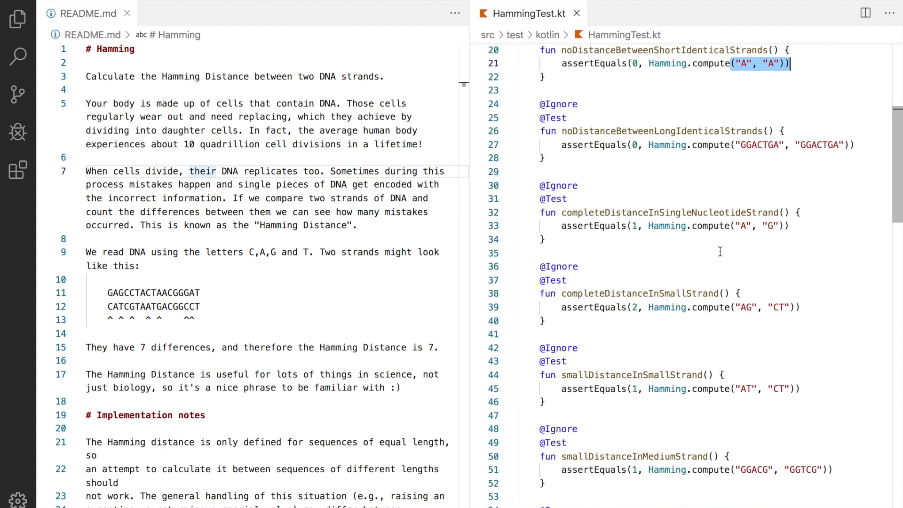
pyautogui.scroll(-3)
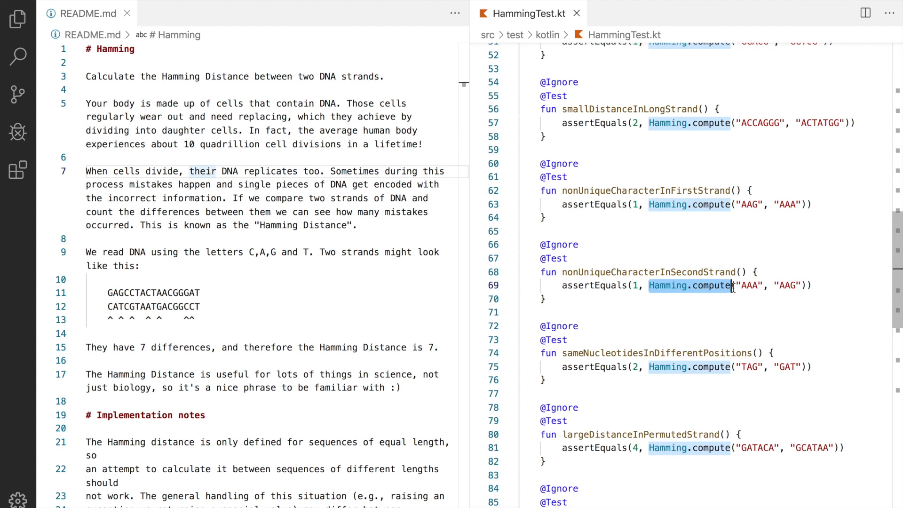
pyautogui.click(15, 16)
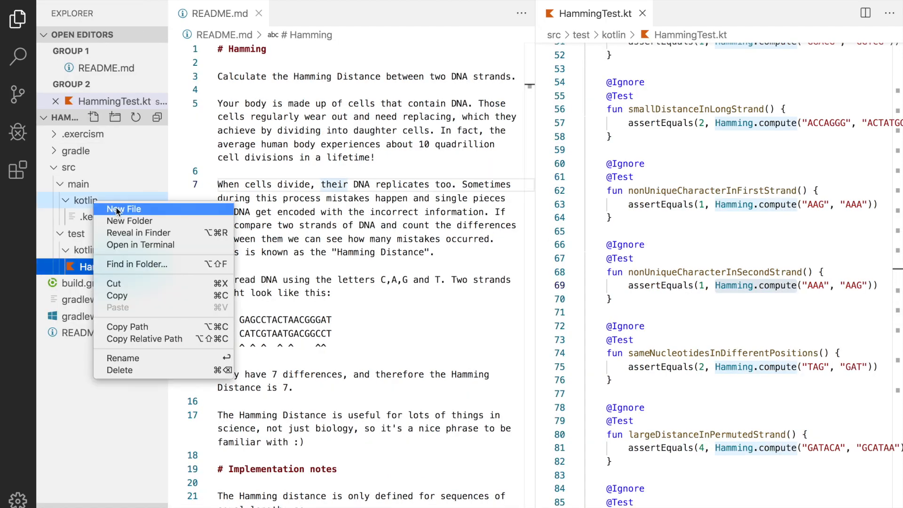
# - Create a new file Hamming.kt in the src/main/kotlin folder
pyautogui.click(123, 209)
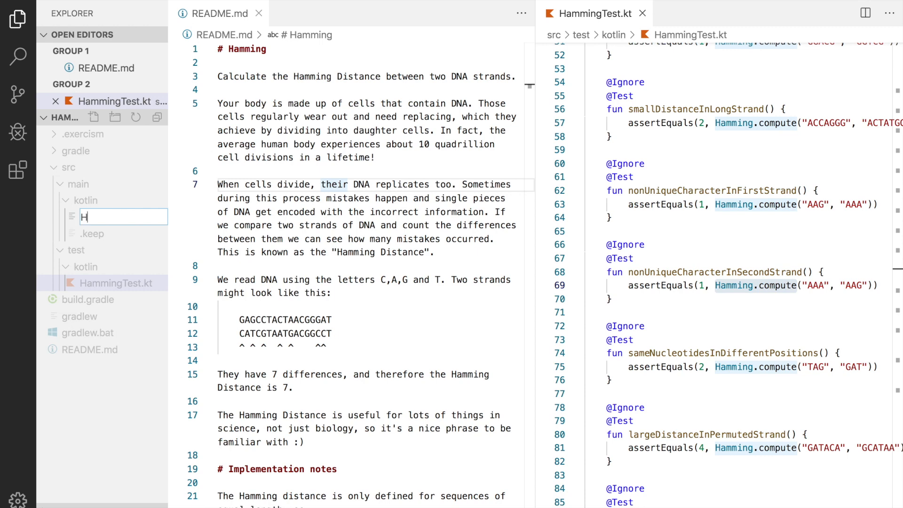
pyautogui.press('Enter')
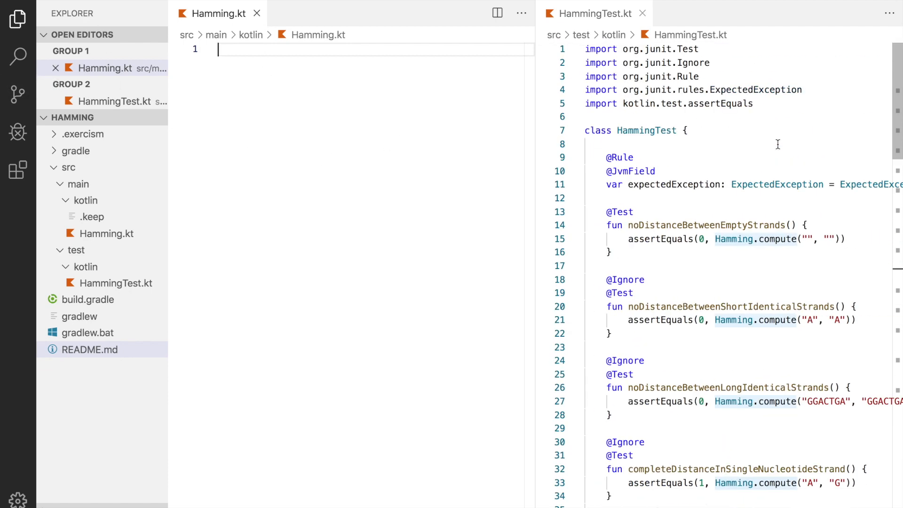
# - Write object Hamming with fun compute(left: String, right: String): Int { }
pyautogui.write('object Hamming')
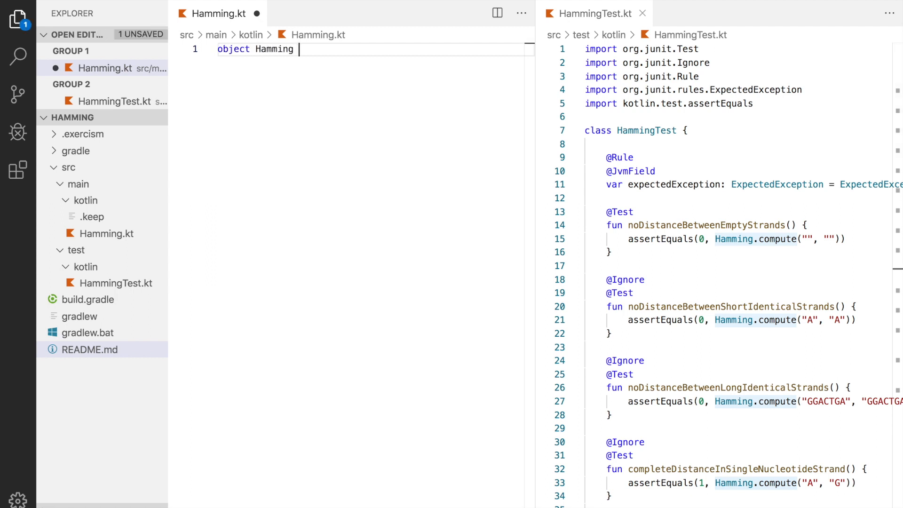
pyautogui.write('{')
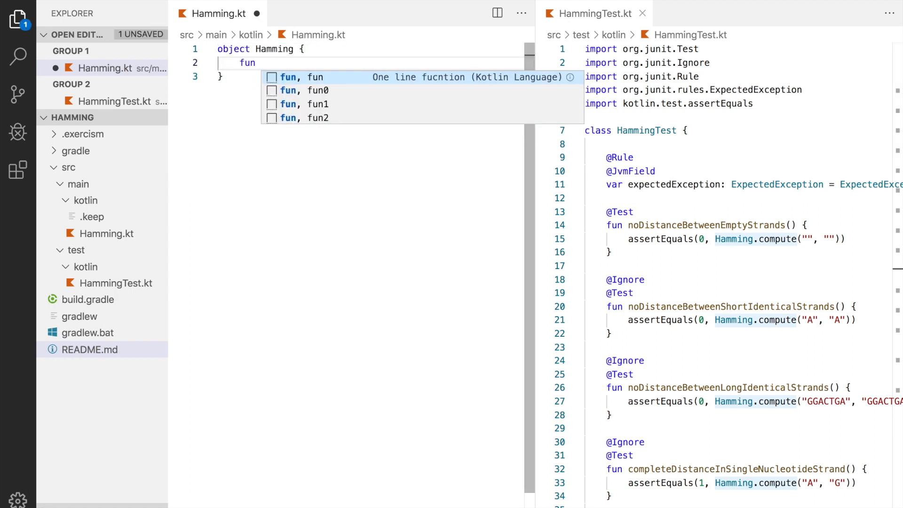
pyautogui.write('compute()')
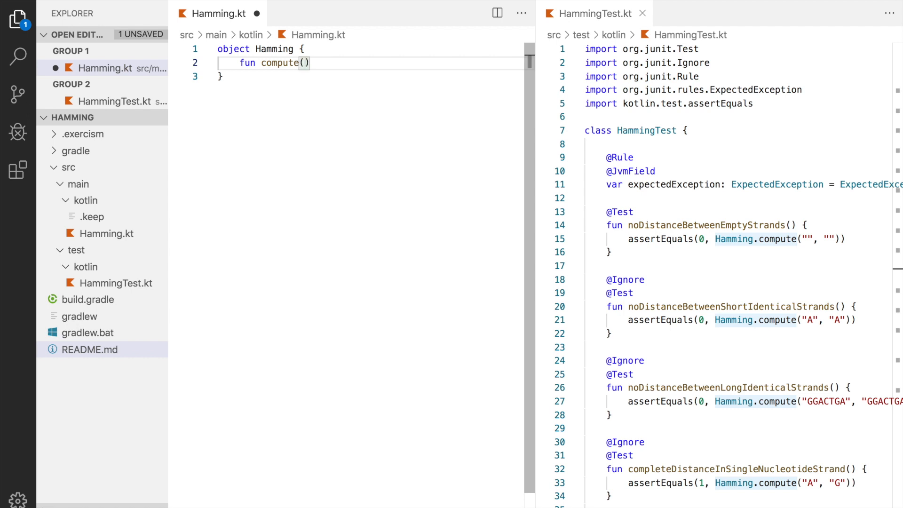
pyautogui.write('left: S')
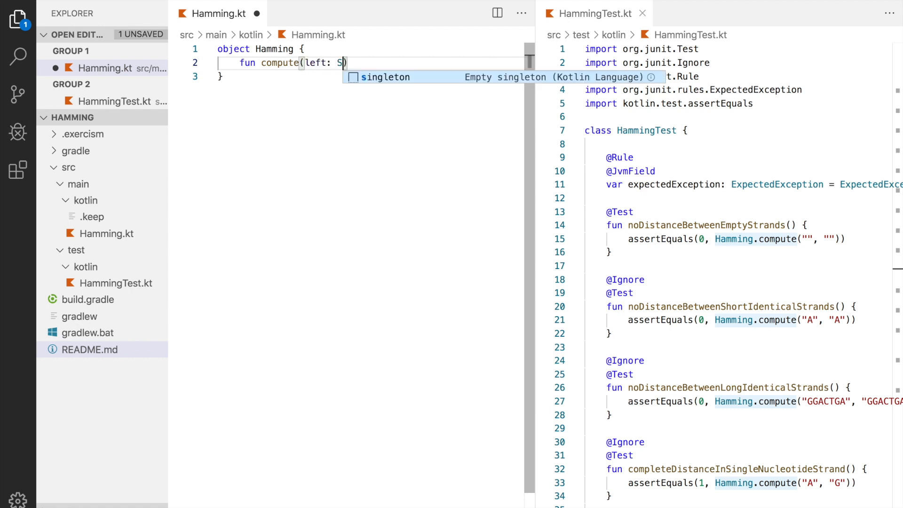
pyautogui.write('tring, right: String')
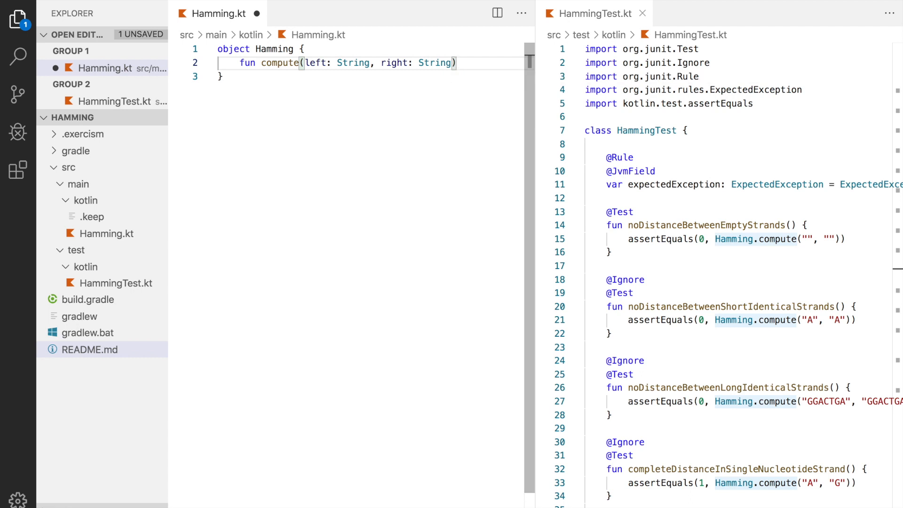
pyautogui.write(': Int {')
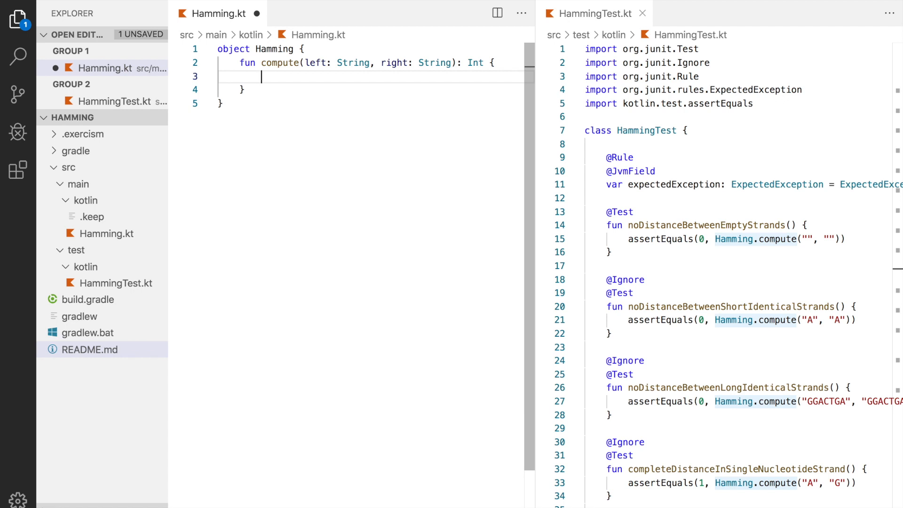
# - Declare var hammingDistance = 0 at the start of compute
pyautogui.write('var')
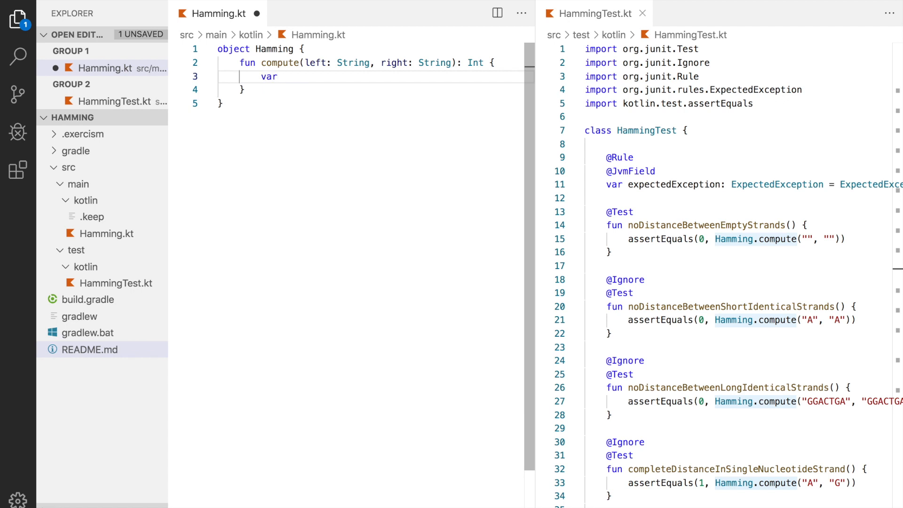
pyautogui.write('hammingDist')
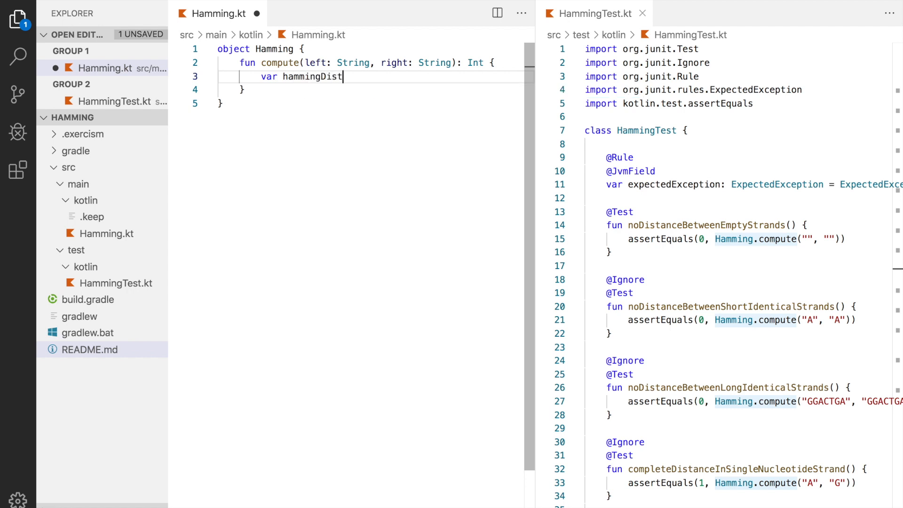
pyautogui.write('ance')
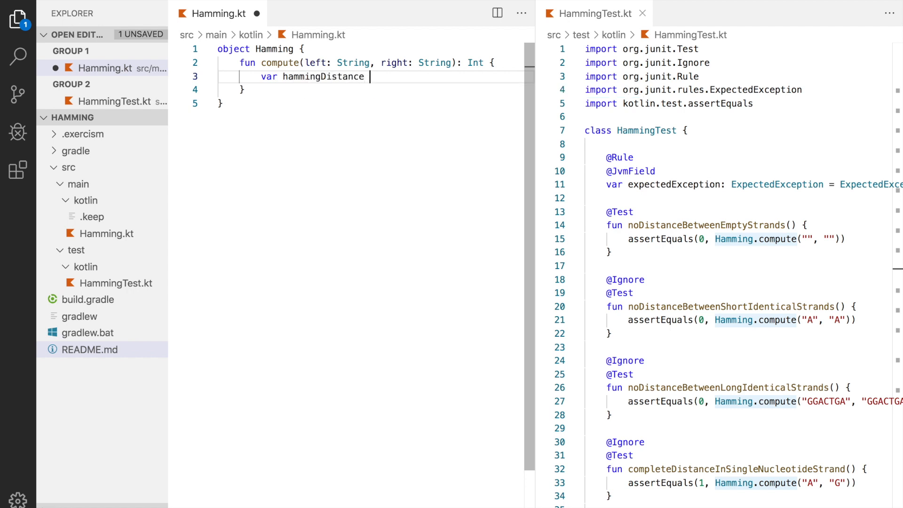
pyautogui.write('= 0')
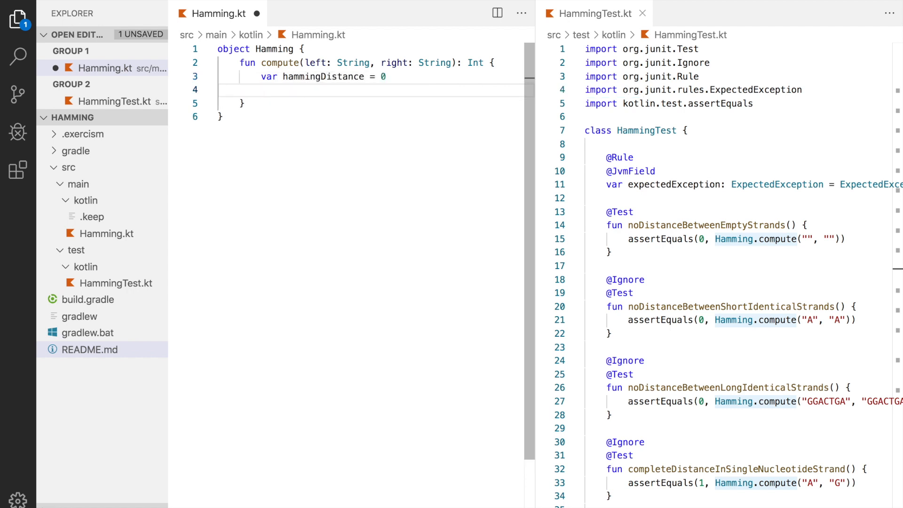
# - Add a for (i in 0 until left.length) loop over the strand indices
pyautogui.write('for (')
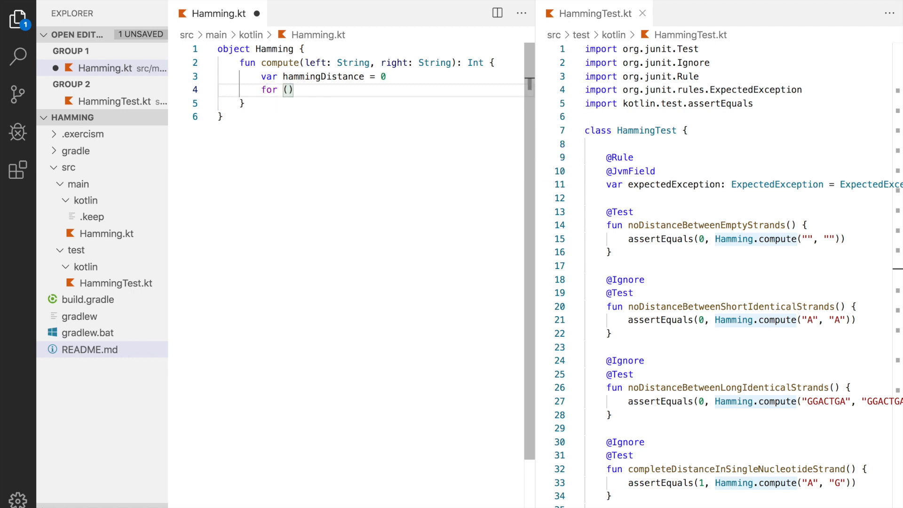
pyautogui.write('{')
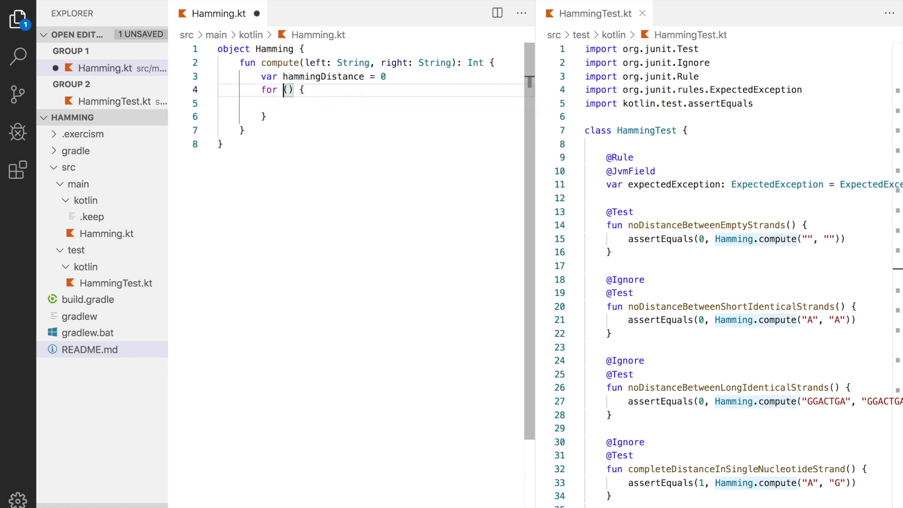
pyautogui.write('i')
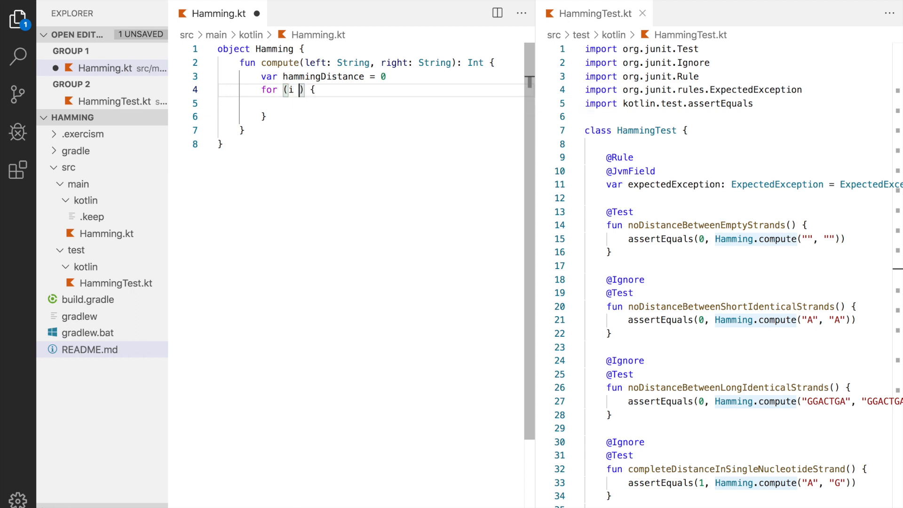
pyautogui.write('in 0')
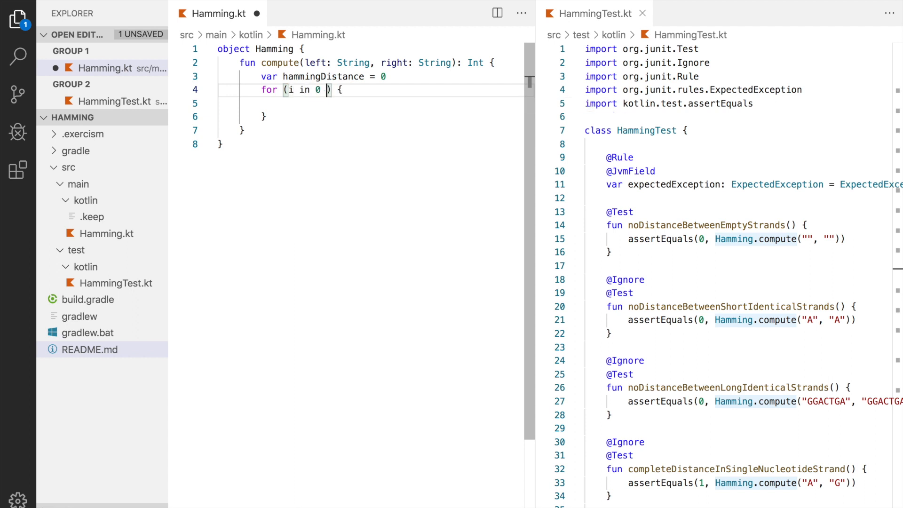
pyautogui.write('until left.leng')
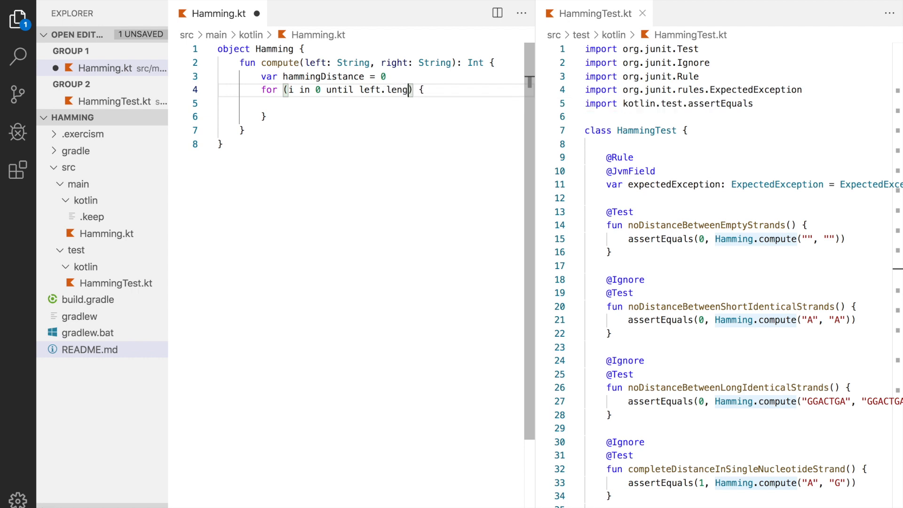
pyautogui.write('th')
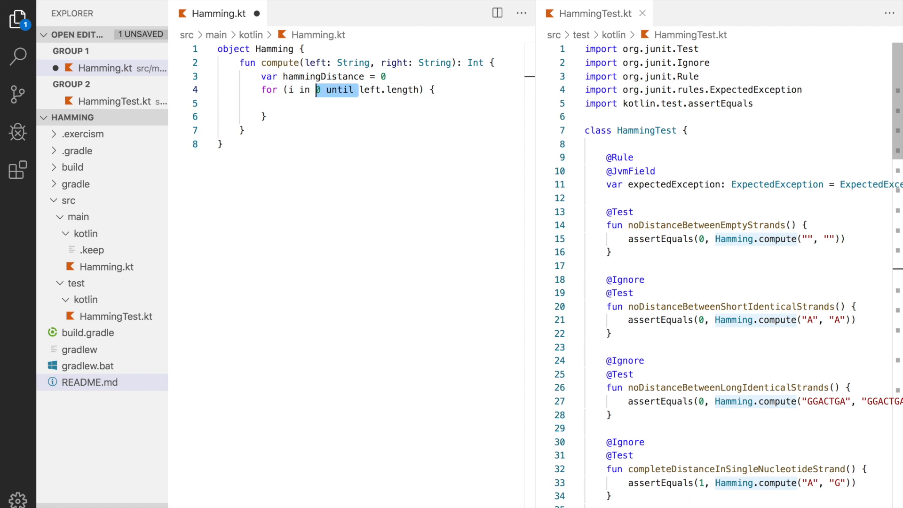
pyautogui.write('..')
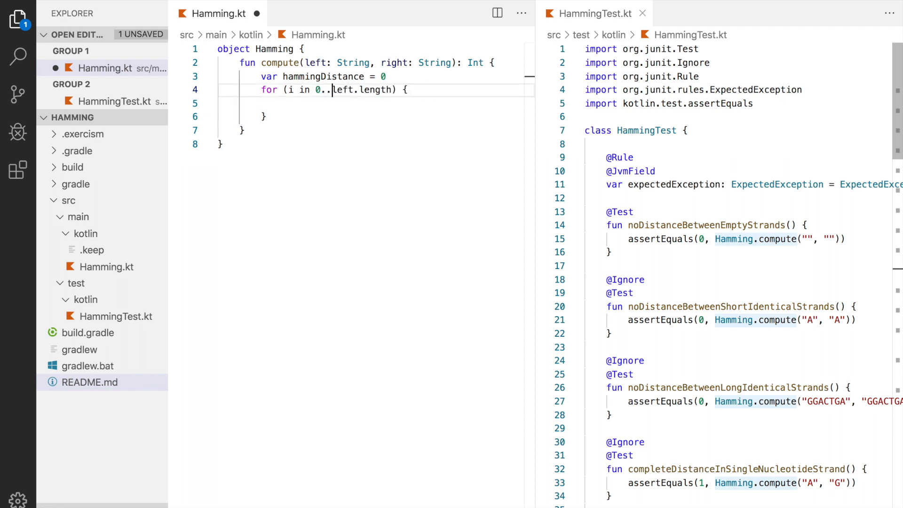
pyautogui.write('until')
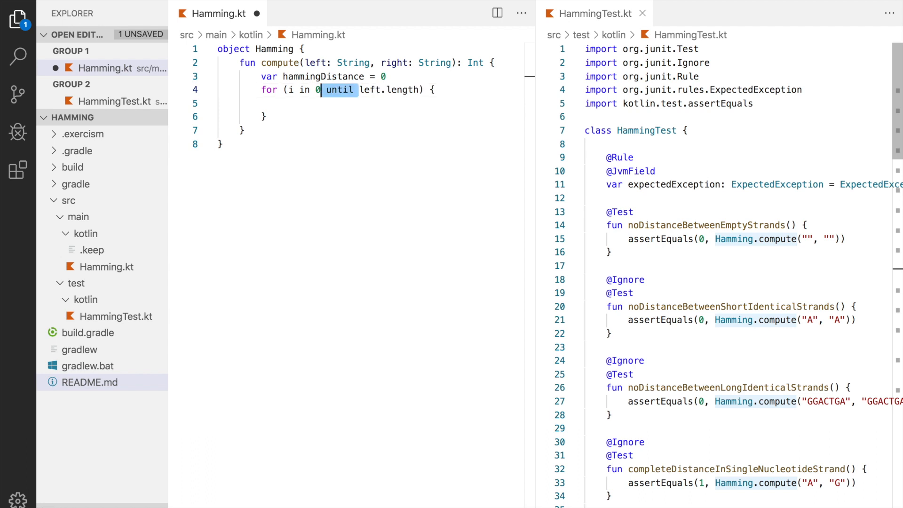
# - Inside the loop increment hammingDistance when left[i] != right[i]
pyautogui.write('if (left')
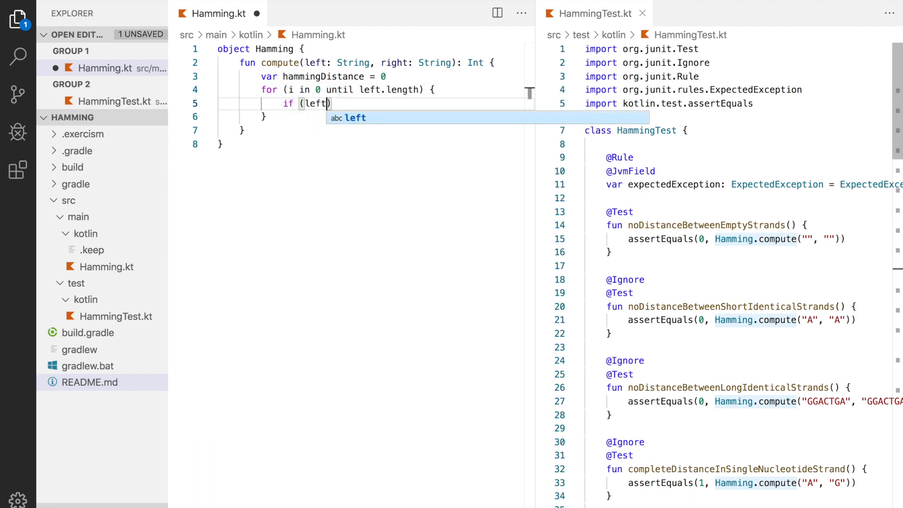
pyautogui.write('[i] !')
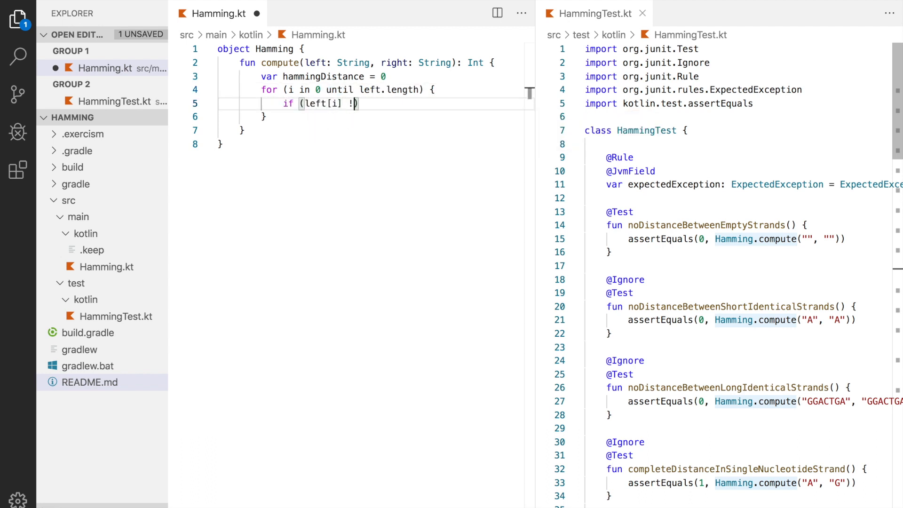
pyautogui.write('= right[i])')
pyautogui.write('hammingDistance')
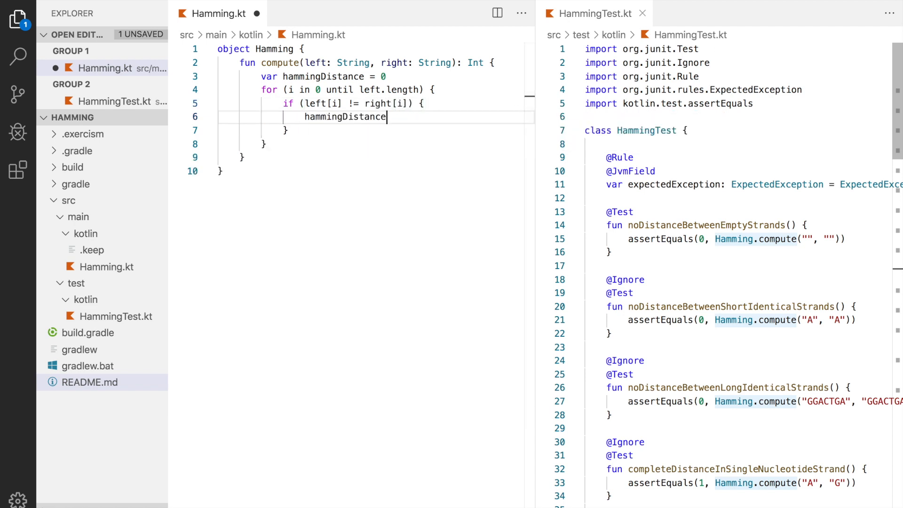
pyautogui.write('++')
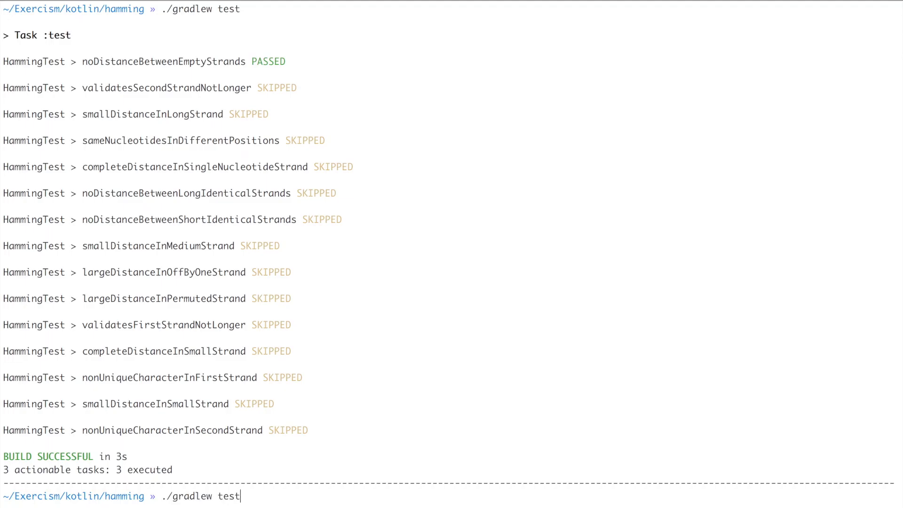
# - Rerun ./gradlew test and inspect the validatesFirstStrandNotLonger index-out-of-range failure
pyautogui.press('Enter')
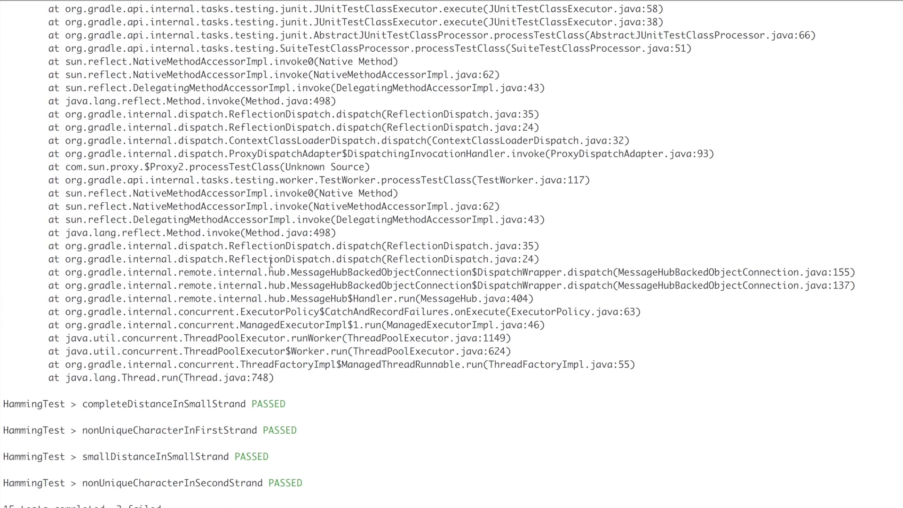
pyautogui.scroll(-3)
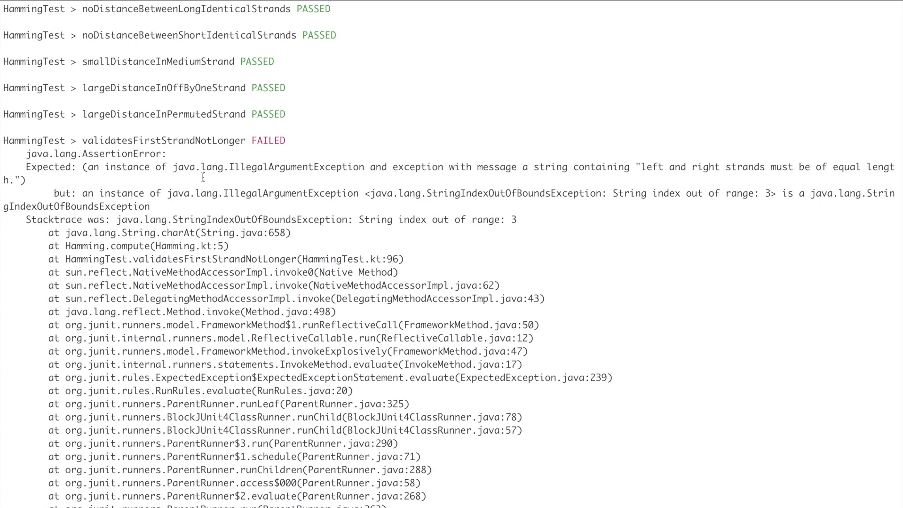
pyautogui.doubleClick(163, 140)
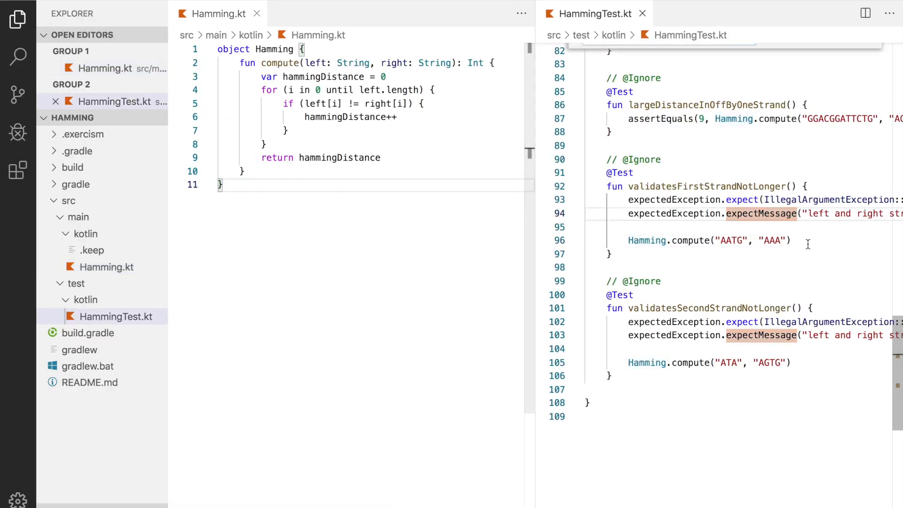
pyautogui.press('Ctrl+f')
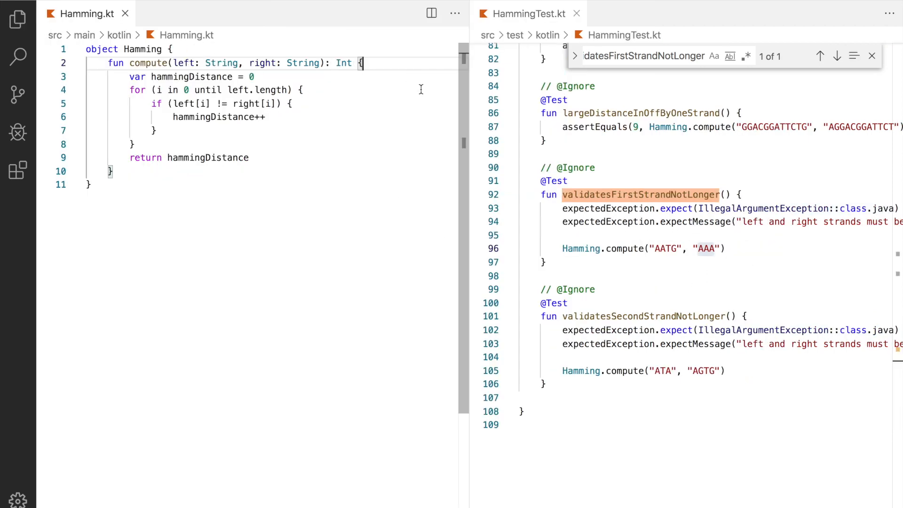
# - Draft an if (left.length != right.length) throw IllegalArgumentException guard, then remove it
pyautogui.write('if (left.leg')
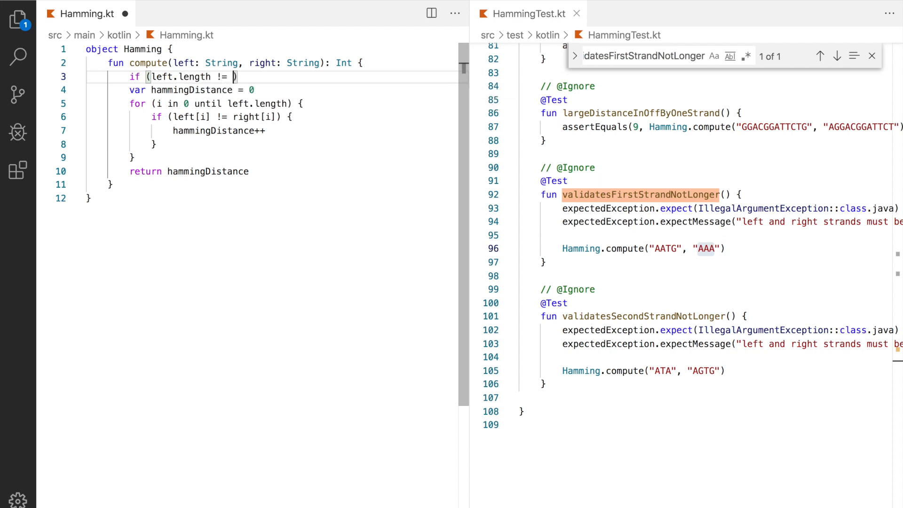
pyautogui.write('right.length')
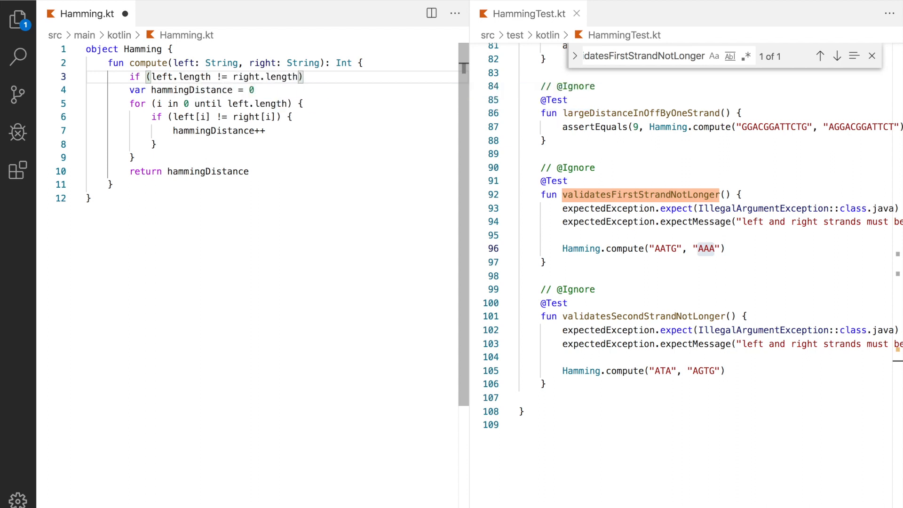
pyautogui.write('throw Il')
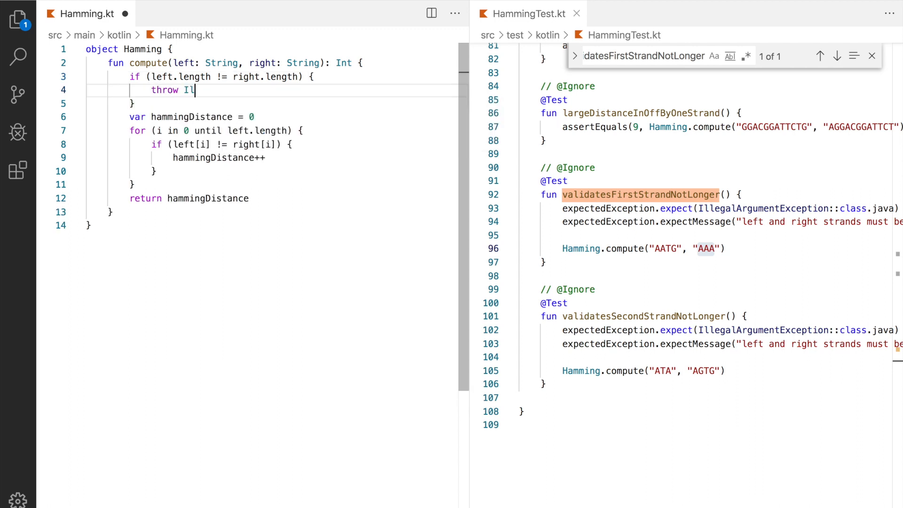
pyautogui.write('legalArgumentException')
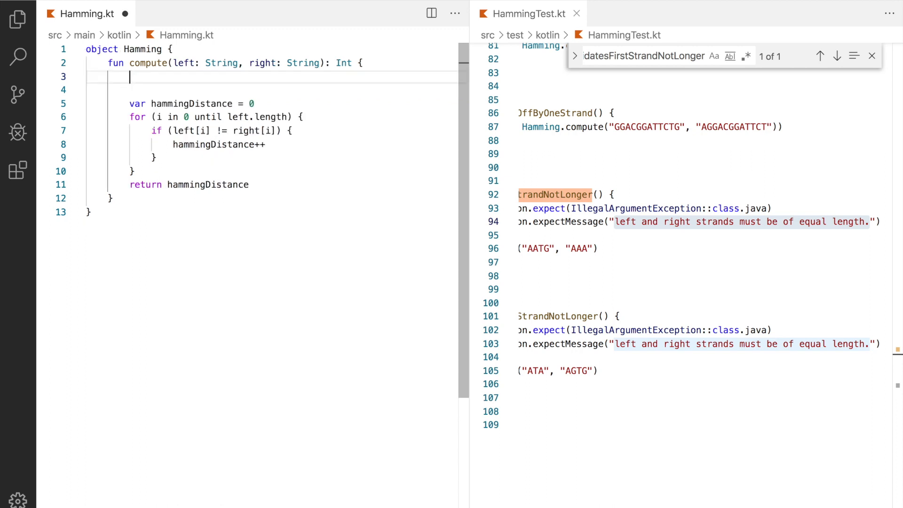
# - Guard compute with require(left.length == right.length) and the equal-length error message
pyautogui.write('require(left')
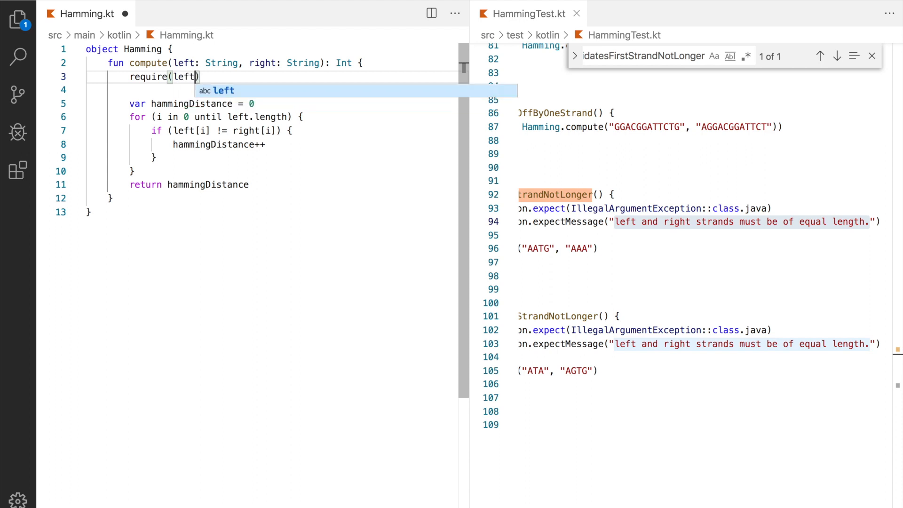
pyautogui.write('.length')
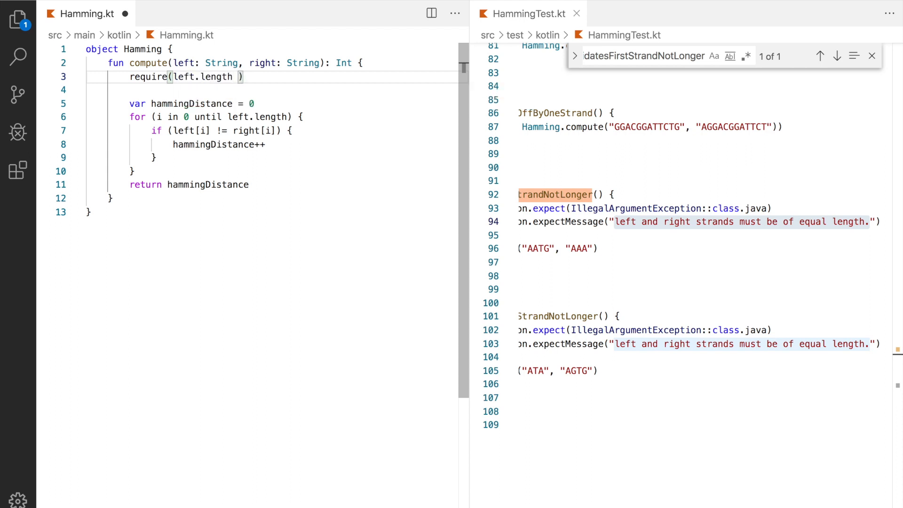
pyautogui.write('== right.length')
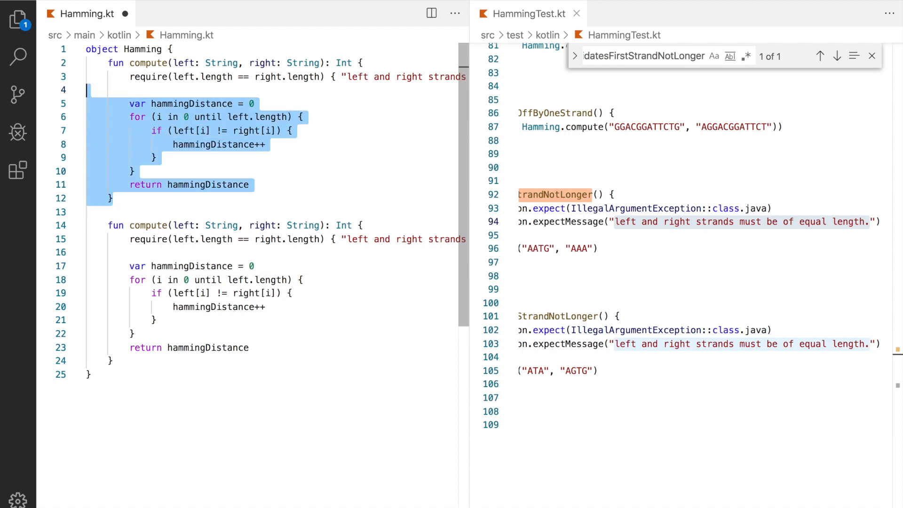
# - Comment out the original compute and strip the loop body from the copied one
pyautogui.press('Ctrl+/')
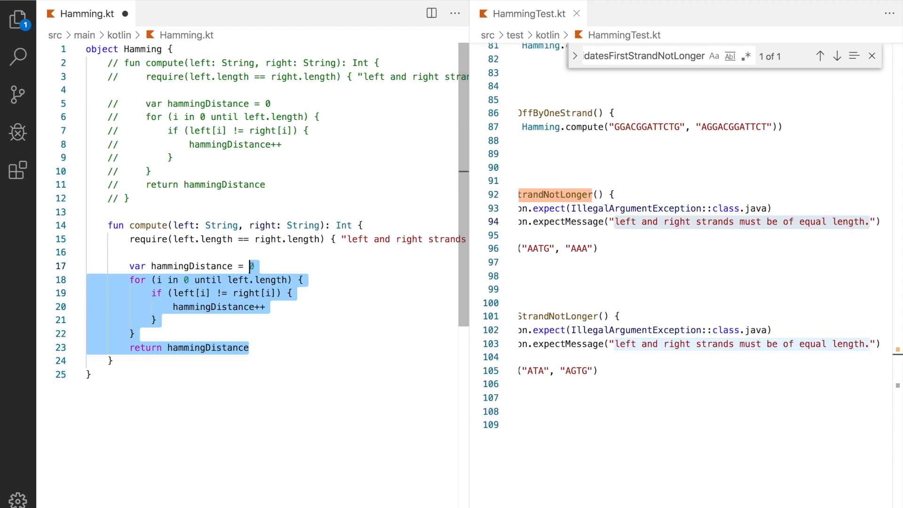
pyautogui.press('Delete')
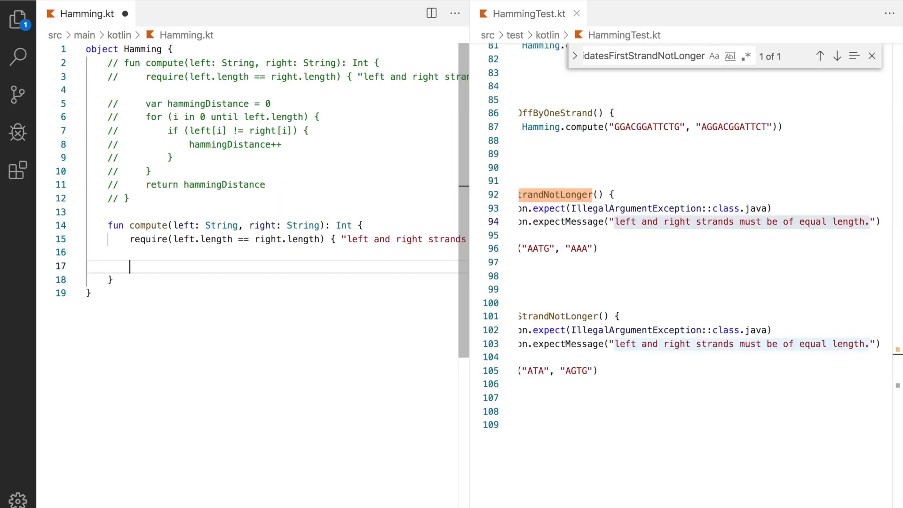
# - Add val pairs = left zip right using the infix zip call
pyautogui.write('val pa')
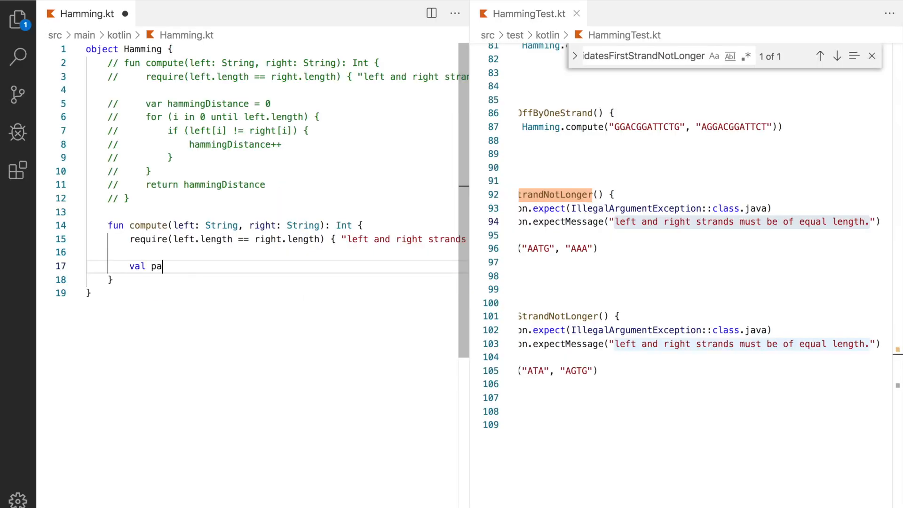
pyautogui.write('irs =')
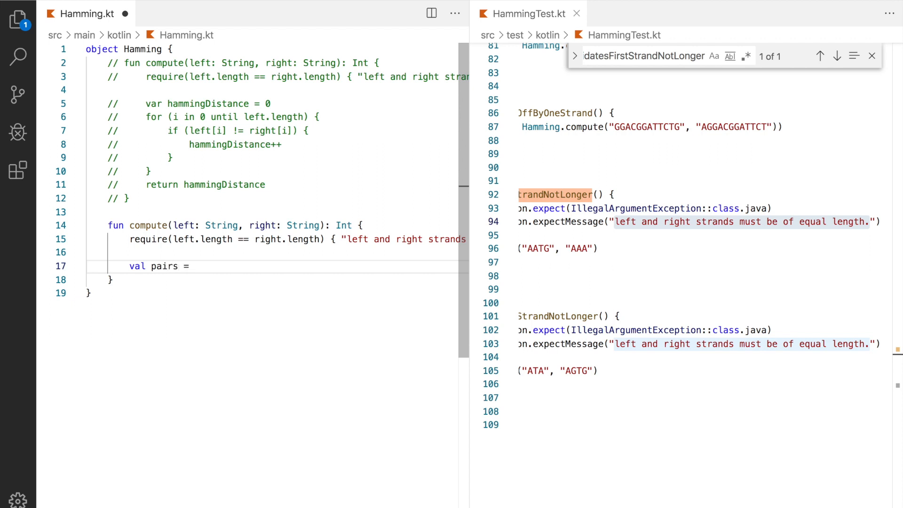
pyautogui.write('left.zip(right')
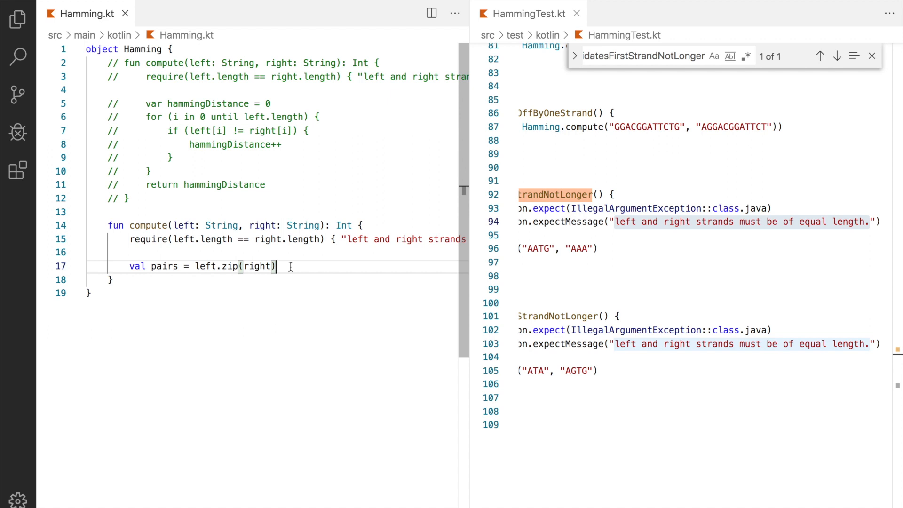
pyautogui.press('Backspace')
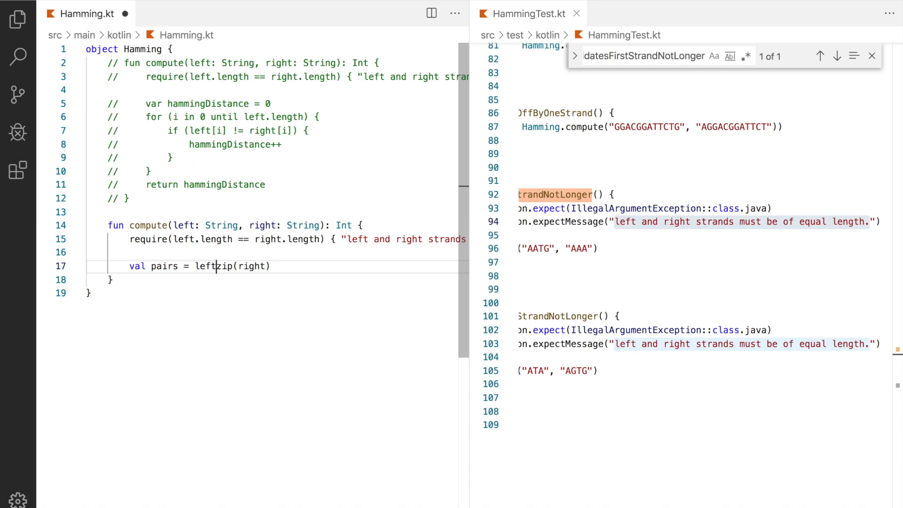
pyautogui.write('zip right')
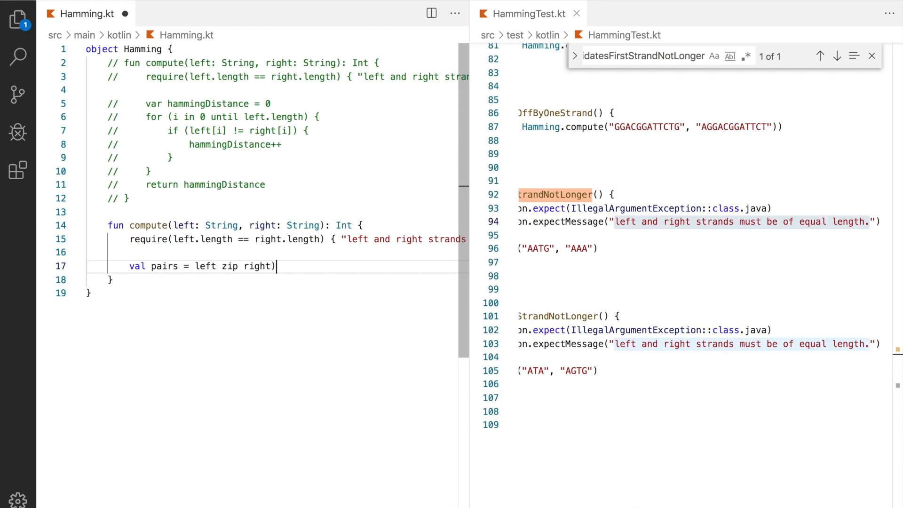
pyautogui.press('Backspace')
pyautogui.write('return')
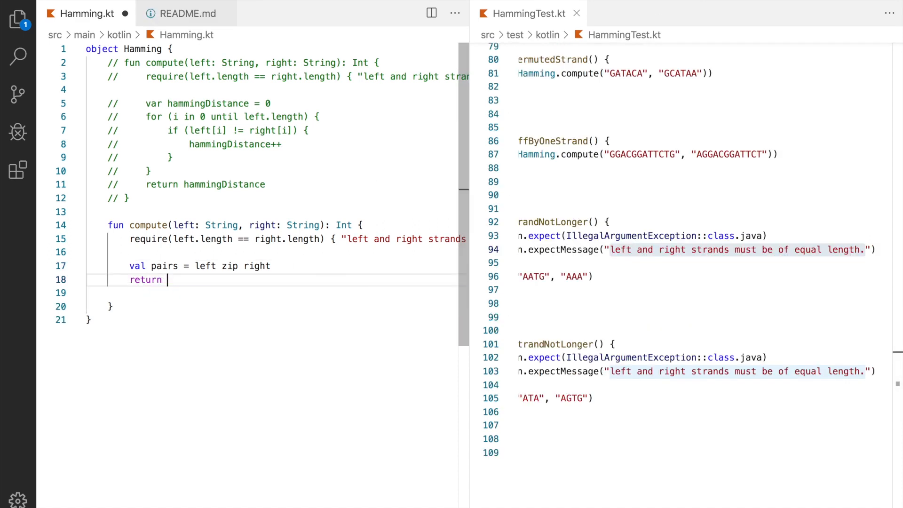
# - Return pairs.count() from the new compute
pyautogui.write('pairs.')
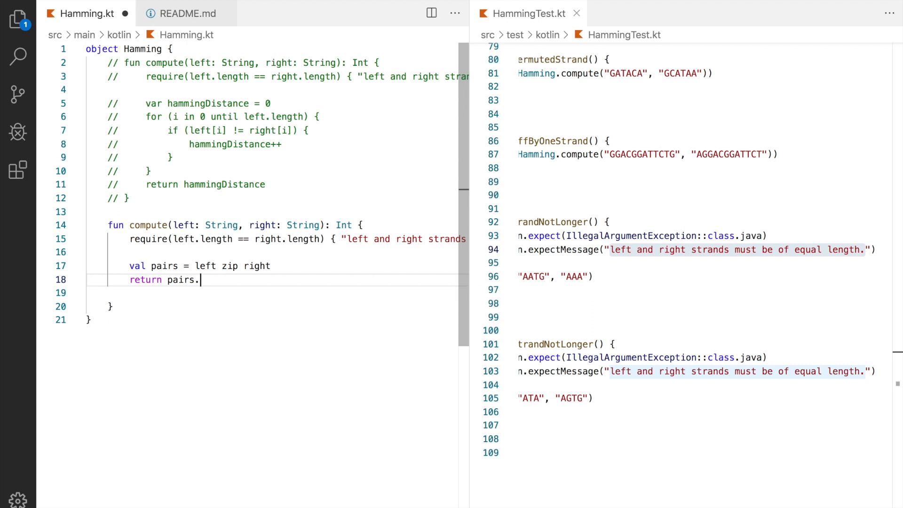
pyautogui.write('count()')
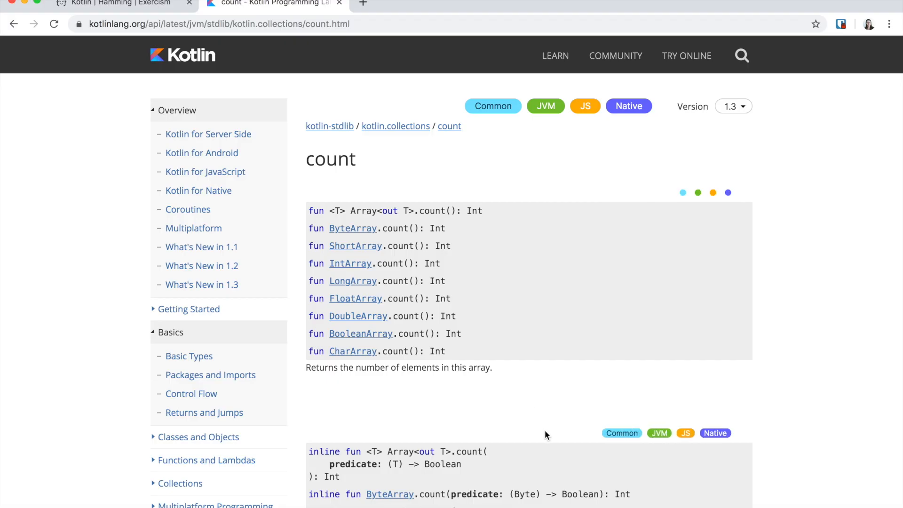
# - Scroll the Kotlin count documentation down to the count(predicate) overloads
pyautogui.scroll(-3)
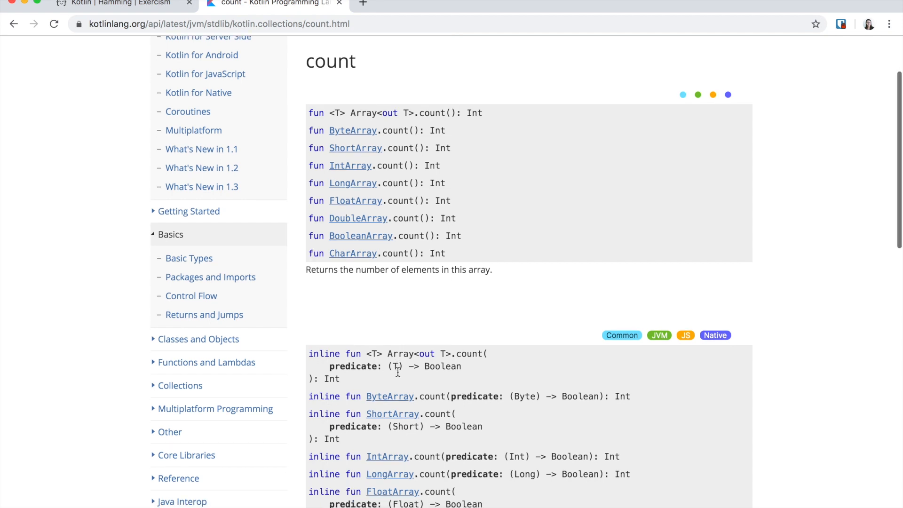
pyautogui.scroll(-3)
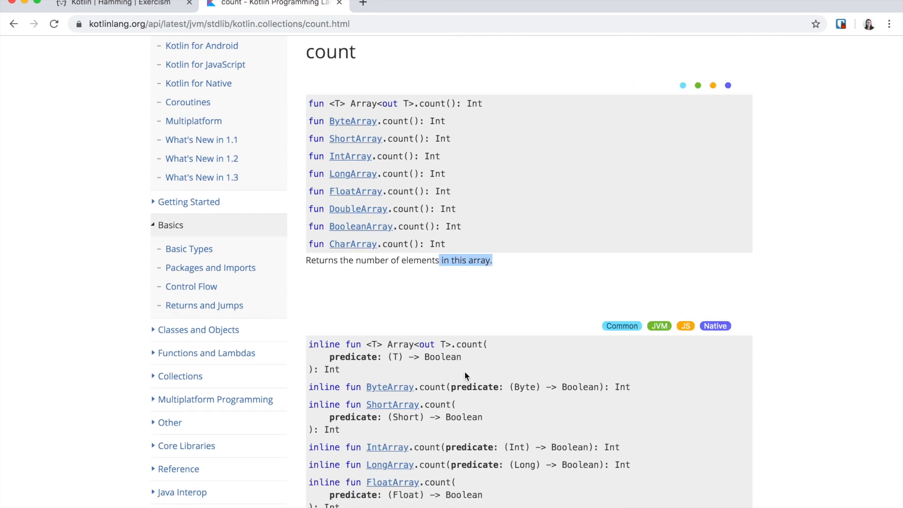
pyautogui.scroll(-3)
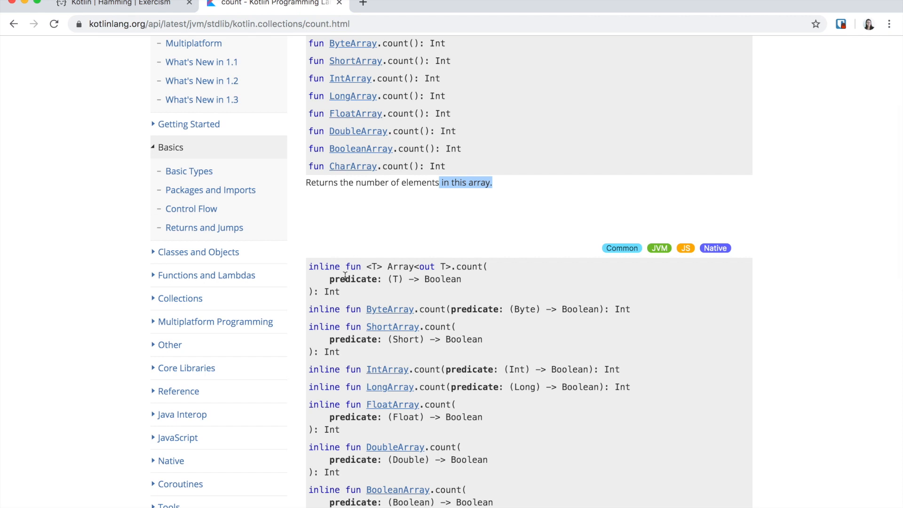
pyautogui.doubleClick(353, 278)
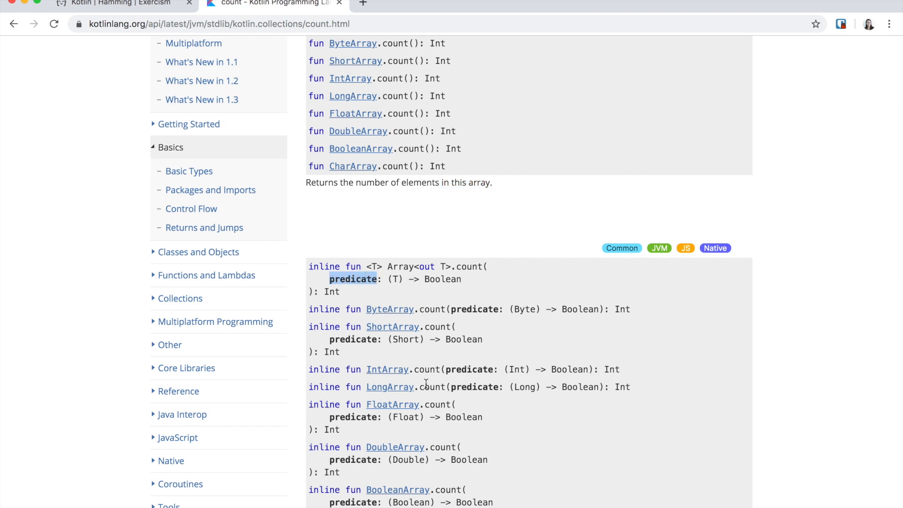
pyautogui.scroll(-3)
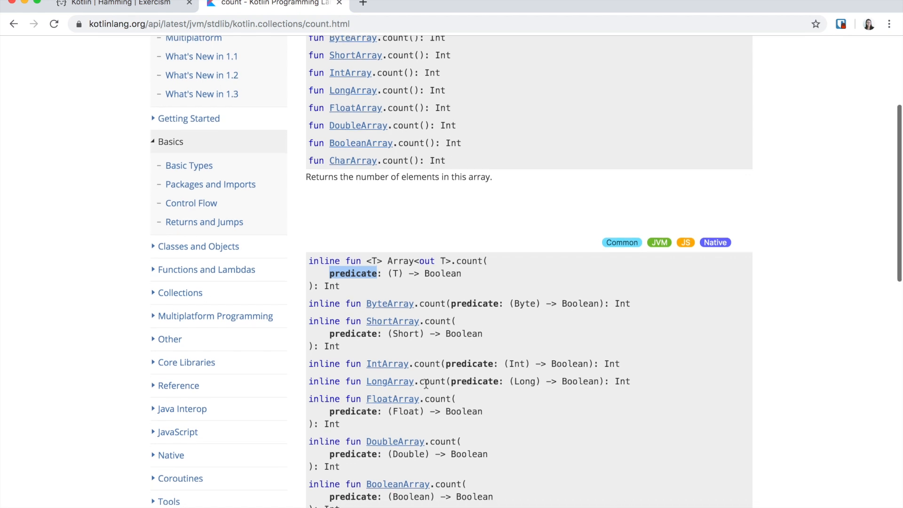
pyautogui.scroll(-3)
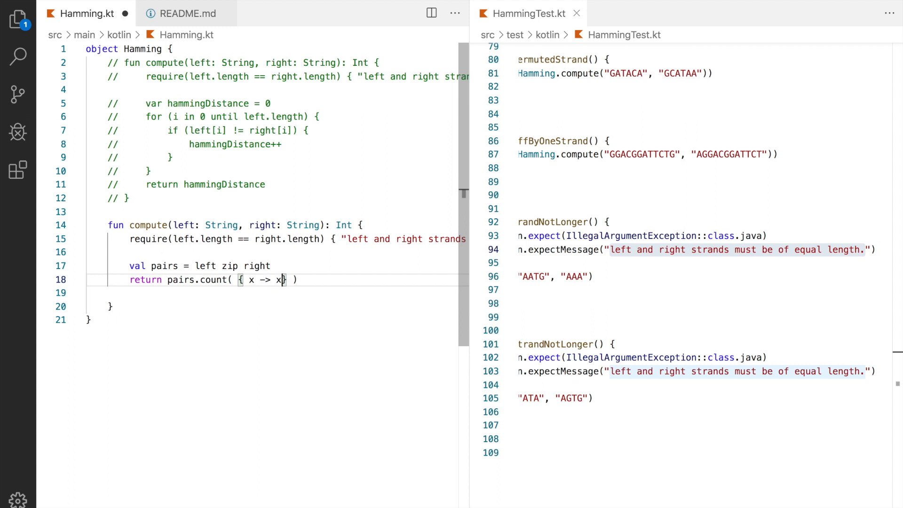
# - Complete the count lambda as { x -> x.first != x.second }
pyautogui.write('.first !')
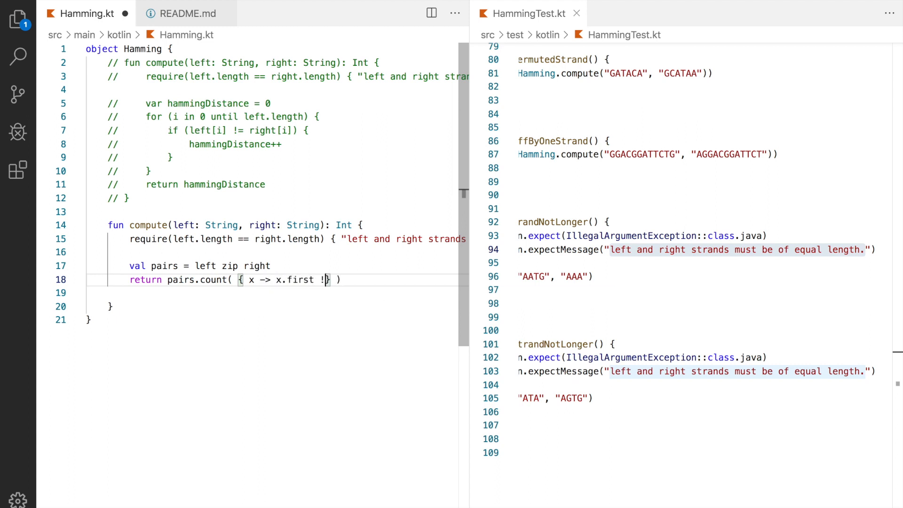
pyautogui.write('= x.second')
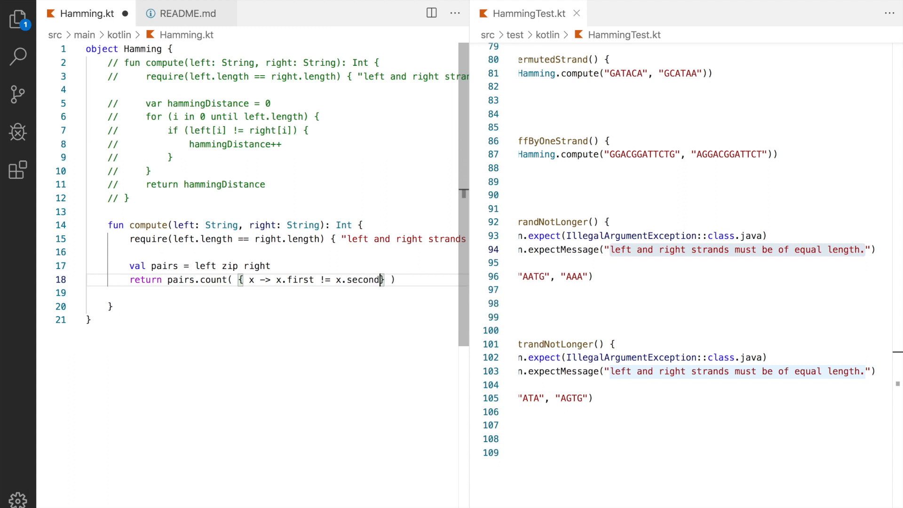